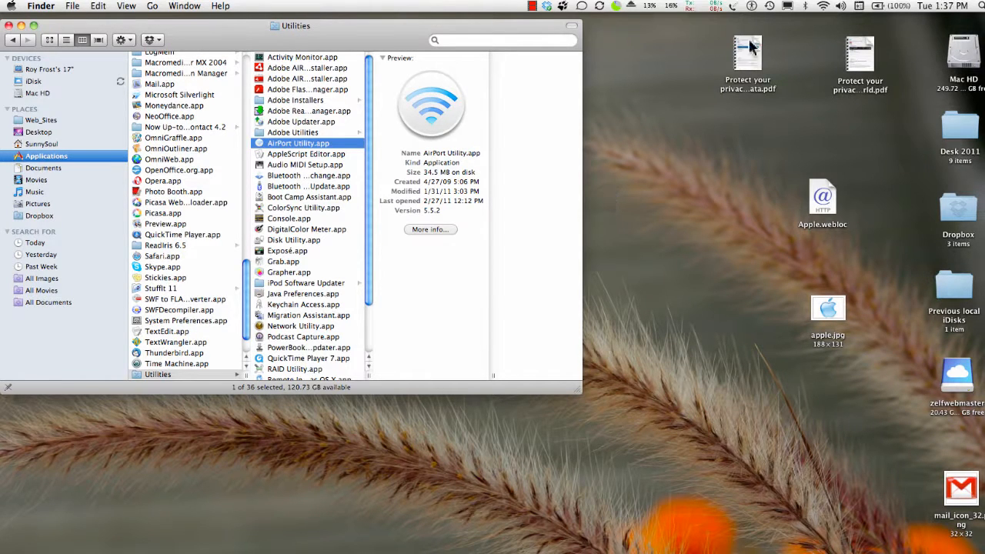
Select AirPort Utility.app in the Utilities folder to show its preview details.
{"action": "left_click", "coordinate": [823, 6]}
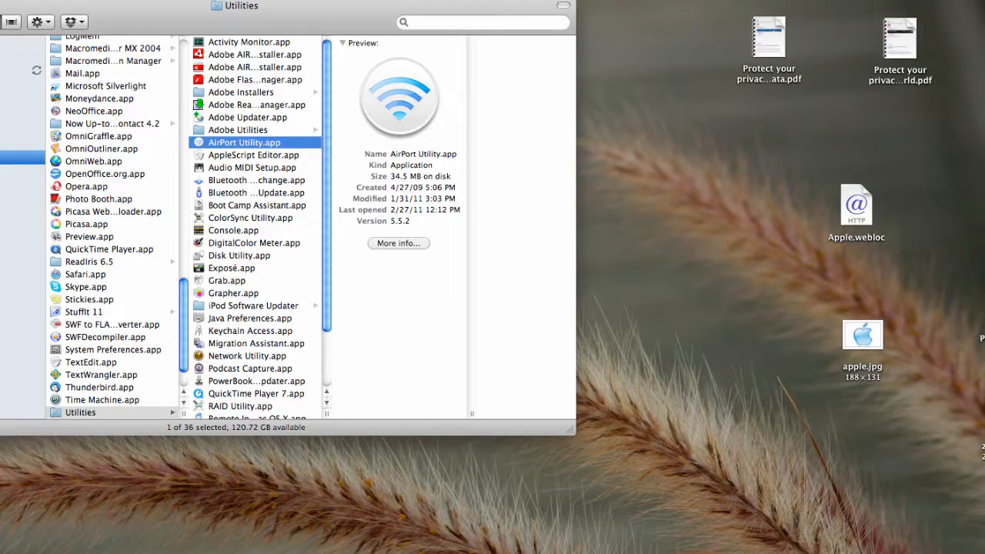
{"action": "mouse_move", "coordinate": [269, 223]}
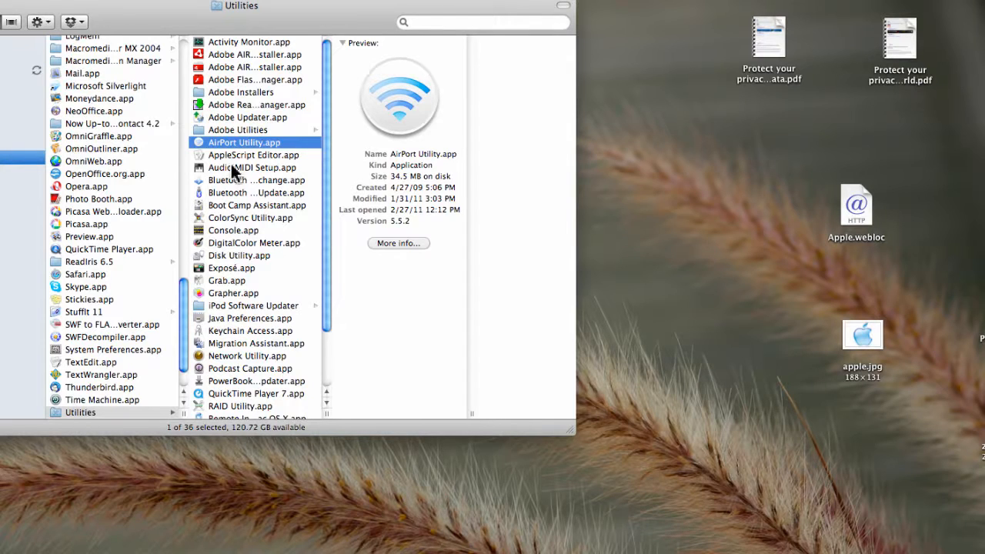
{"action": "mouse_move", "coordinate": [199, 145]}
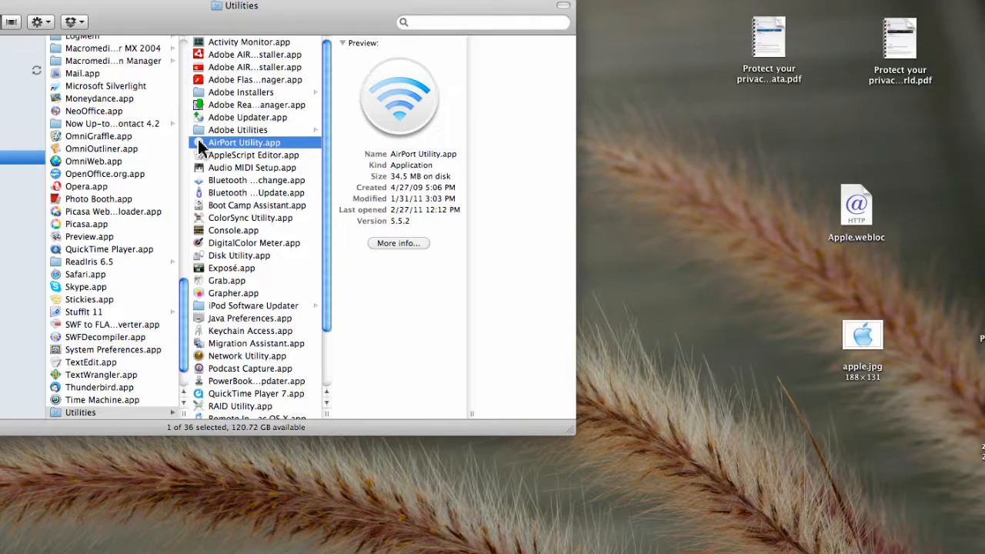
Launch AirPort Utility, select the found AirPort Express and continue past its details.
{"action": "double_click", "coordinate": [244, 141]}
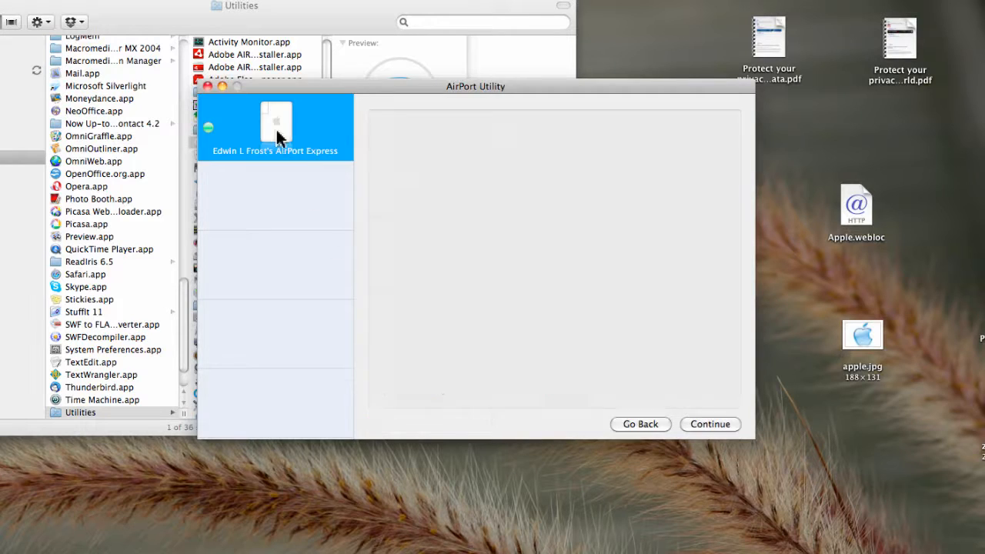
{"action": "left_click", "coordinate": [274, 126]}
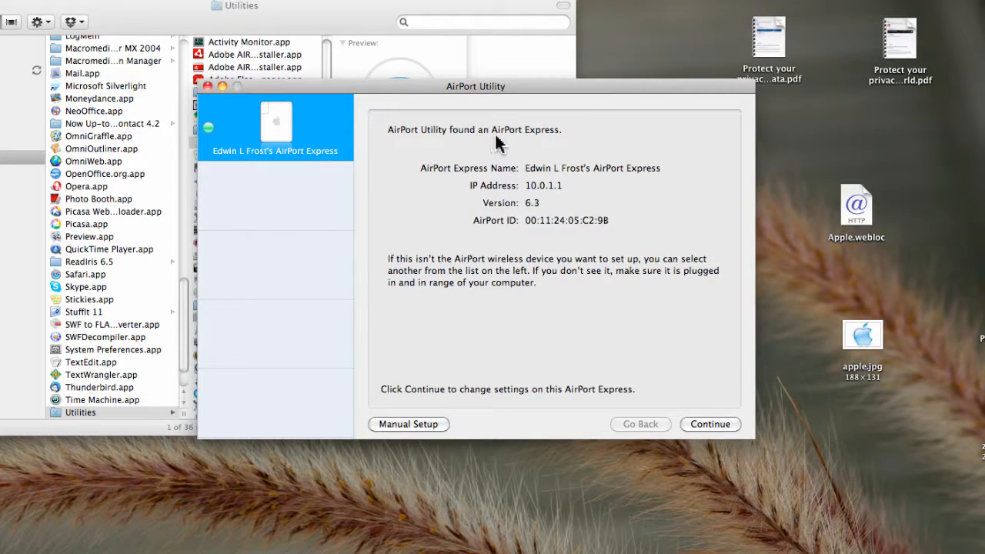
{"action": "mouse_move", "coordinate": [539, 193]}
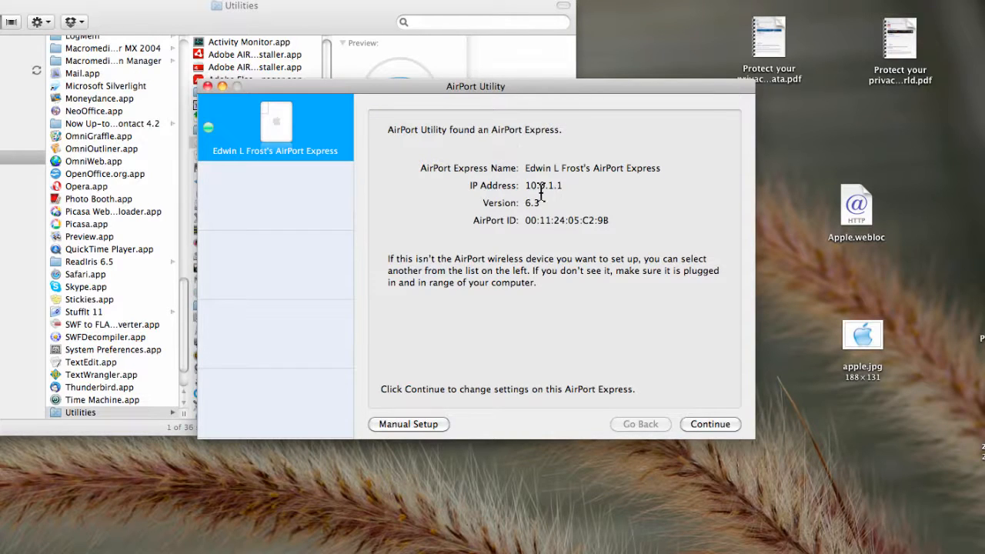
{"action": "mouse_move", "coordinate": [536, 220]}
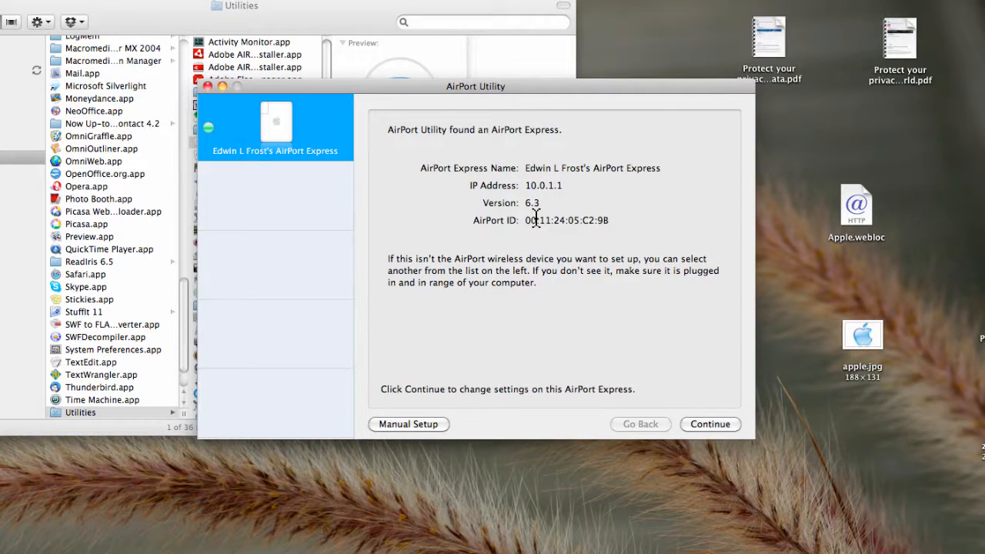
{"action": "mouse_move", "coordinate": [584, 354]}
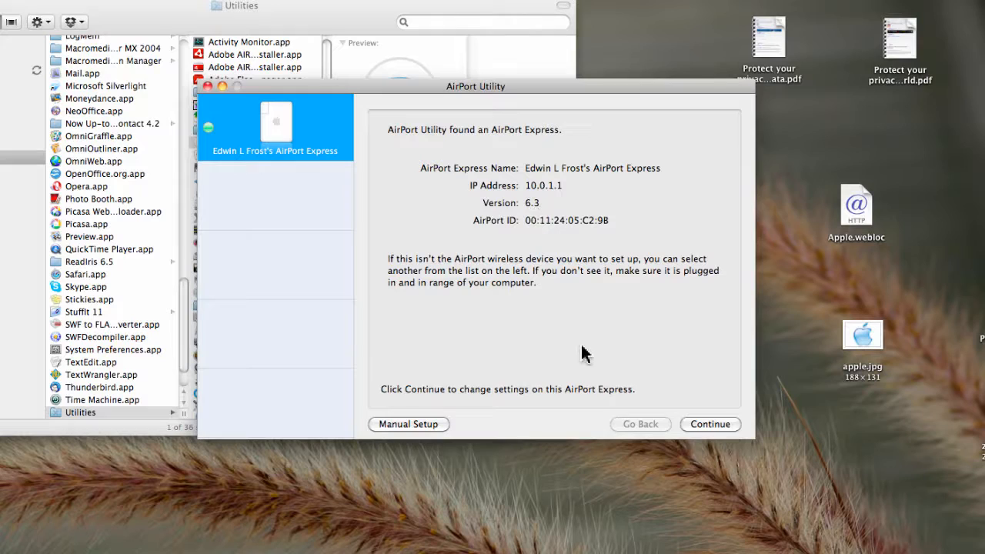
{"action": "left_click", "coordinate": [709, 425]}
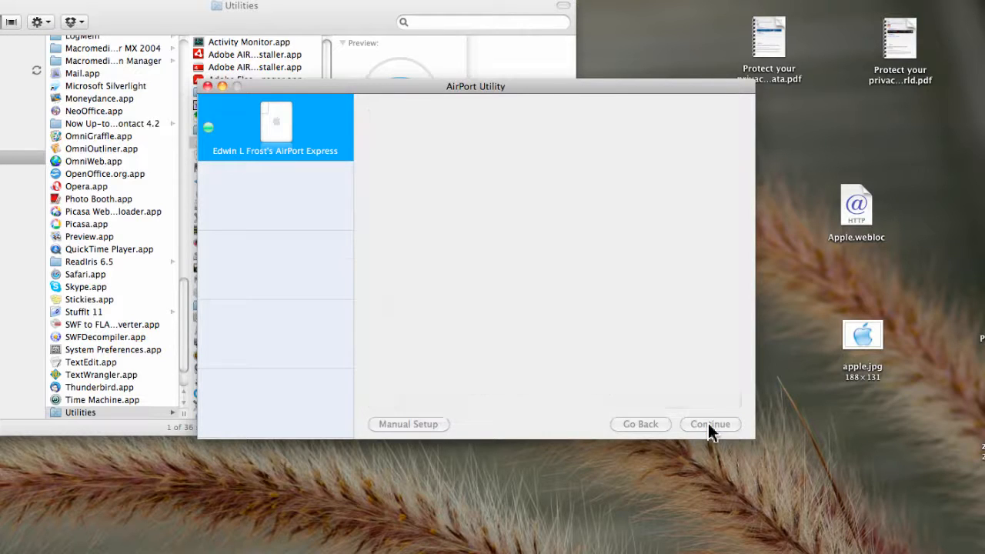
Continue to the already-set-up step with 'change some of the settings' left selected.
{"action": "left_click", "coordinate": [709, 424]}
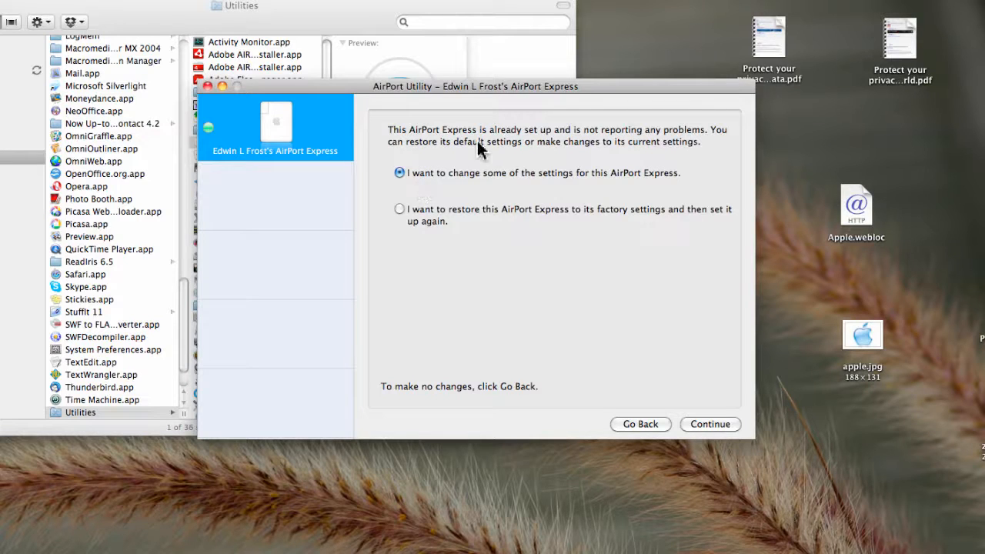
{"action": "mouse_move", "coordinate": [588, 148]}
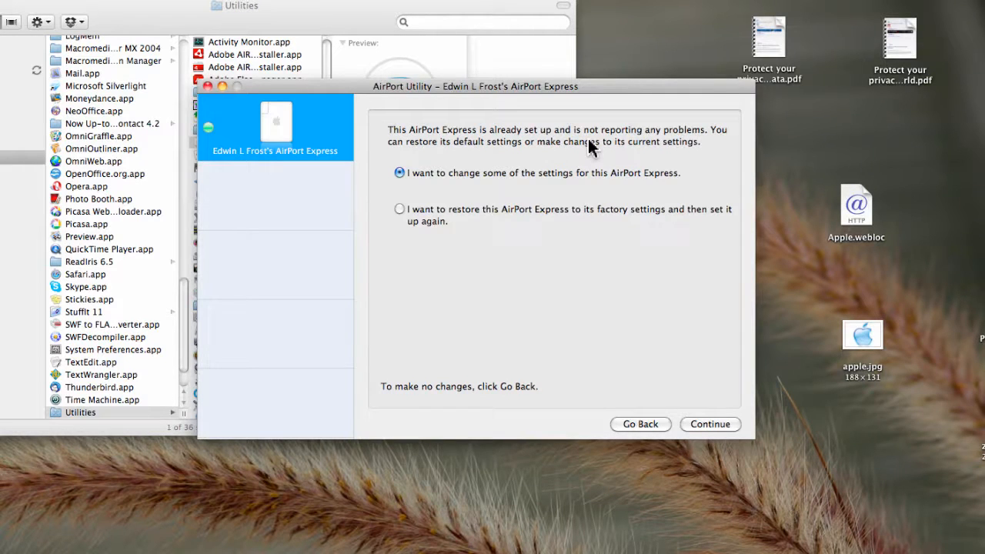
{"action": "mouse_move", "coordinate": [616, 158]}
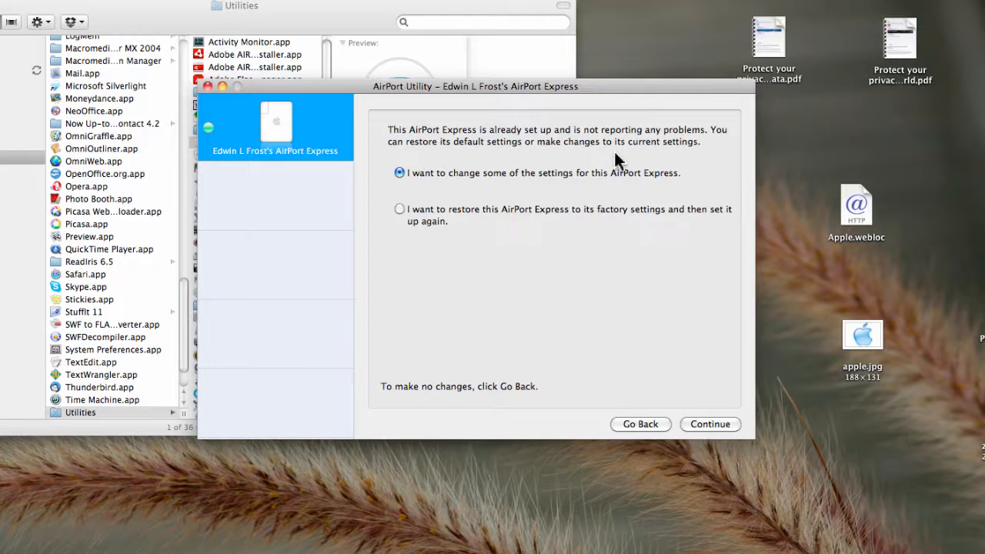
{"action": "mouse_move", "coordinate": [689, 159]}
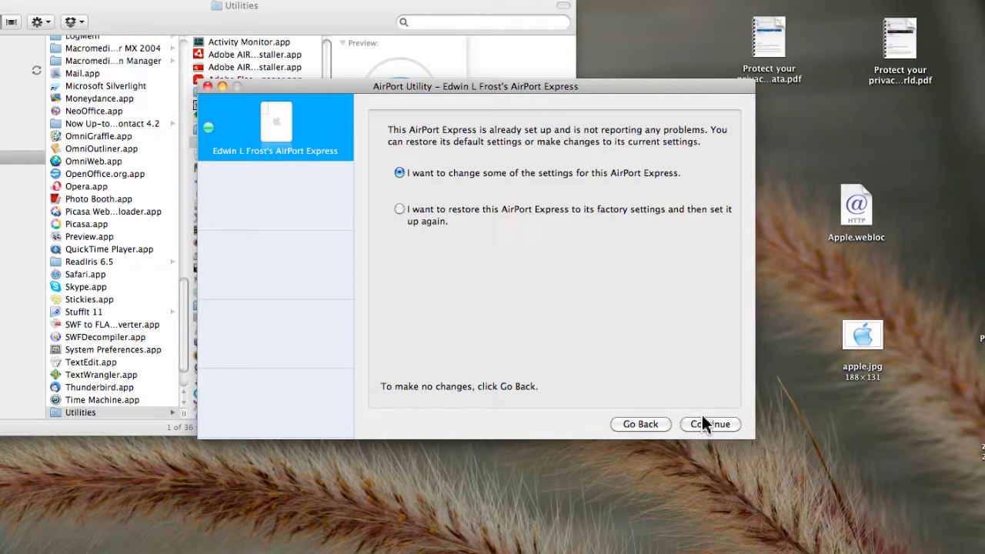
Accept changing some settings and reach the password step, keeping current name and password.
{"action": "left_click", "coordinate": [707, 425]}
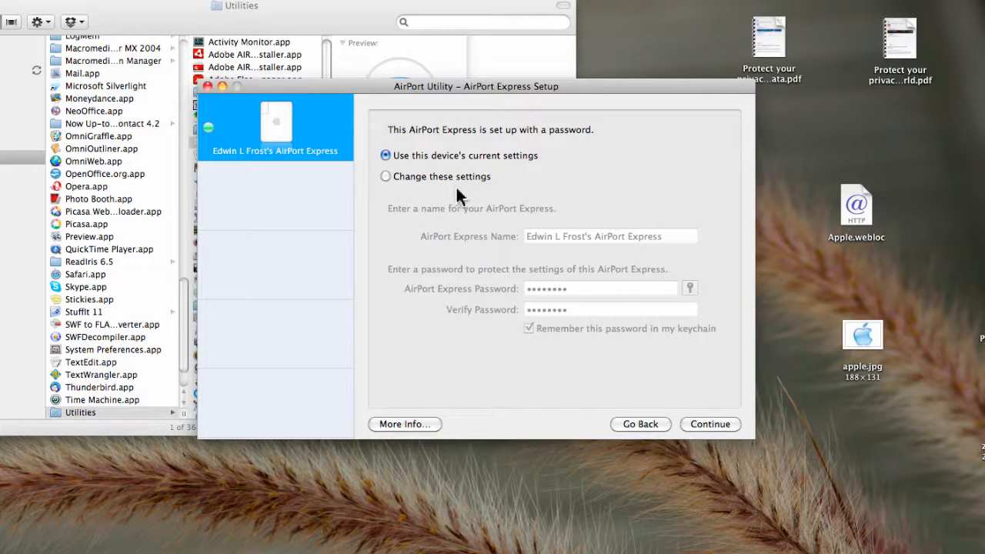
{"action": "mouse_move", "coordinate": [562, 147]}
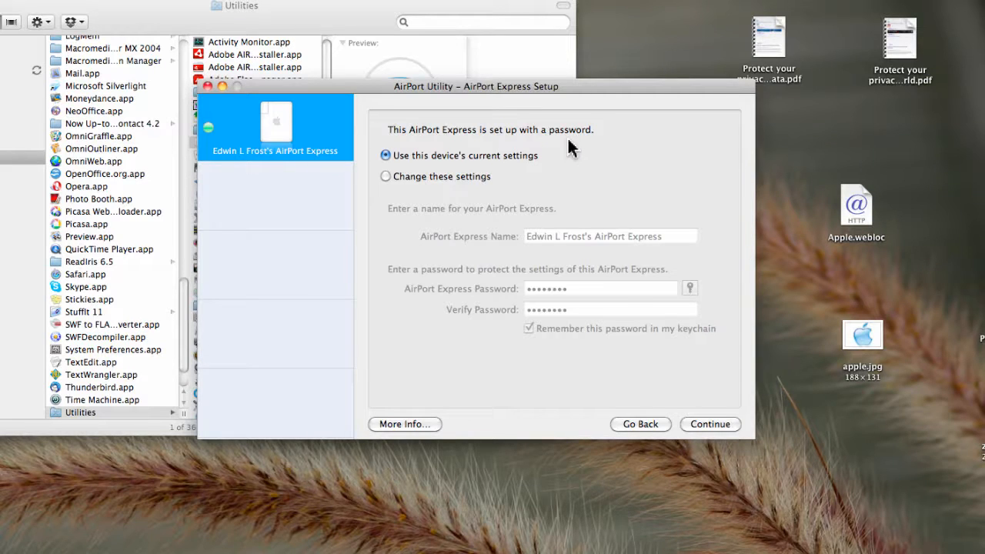
{"action": "mouse_move", "coordinate": [434, 197]}
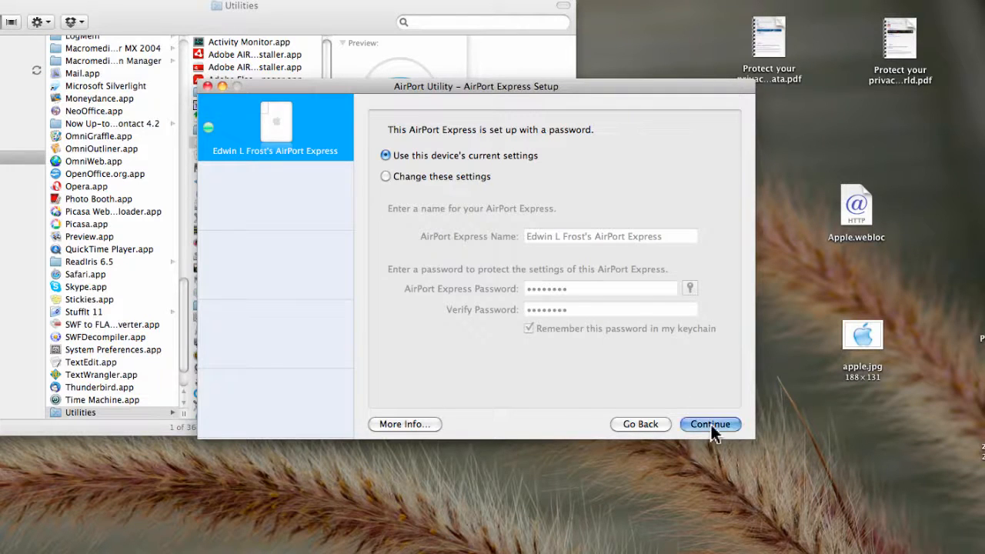
Keep the current password settings and advance to the AirTunes step.
{"action": "left_click", "coordinate": [709, 425]}
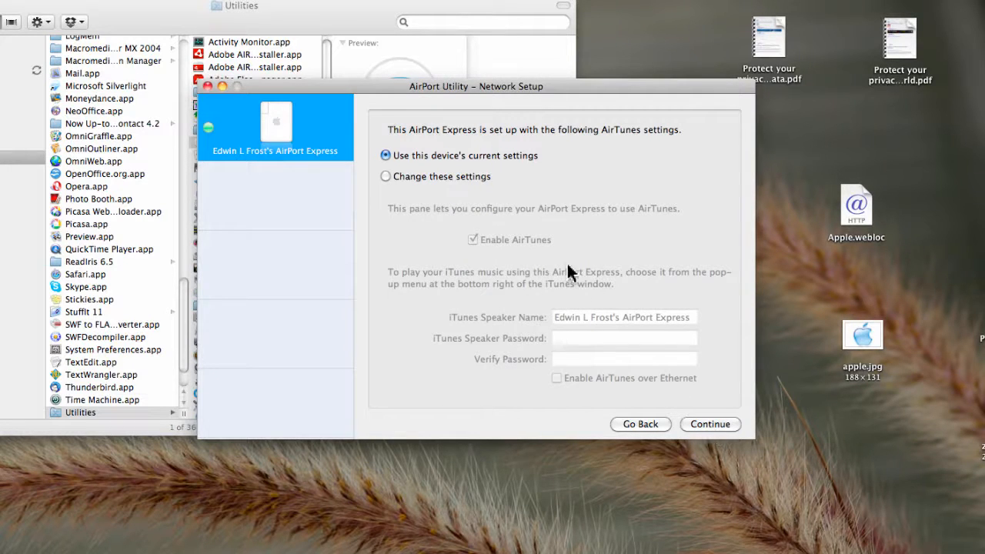
{"action": "mouse_move", "coordinate": [541, 154]}
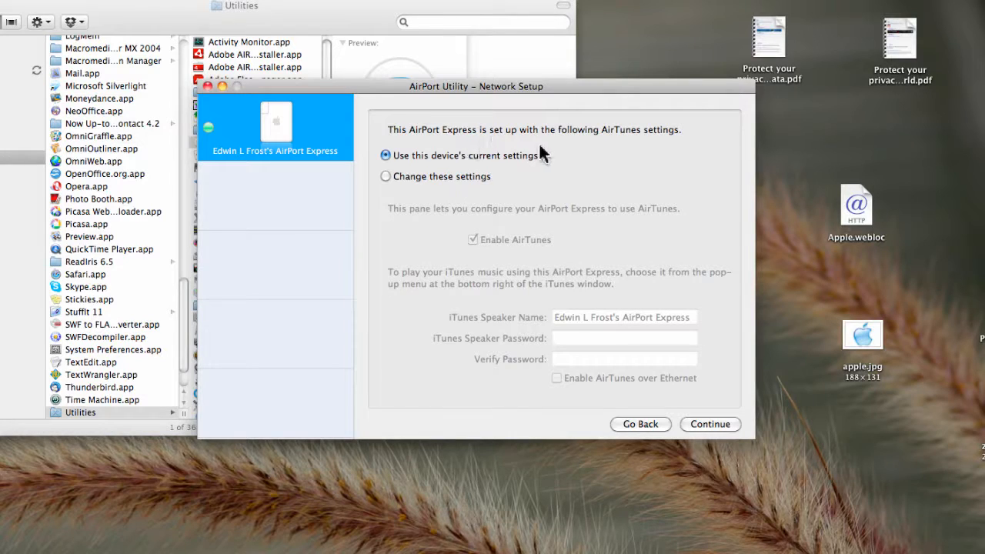
{"action": "mouse_move", "coordinate": [645, 140]}
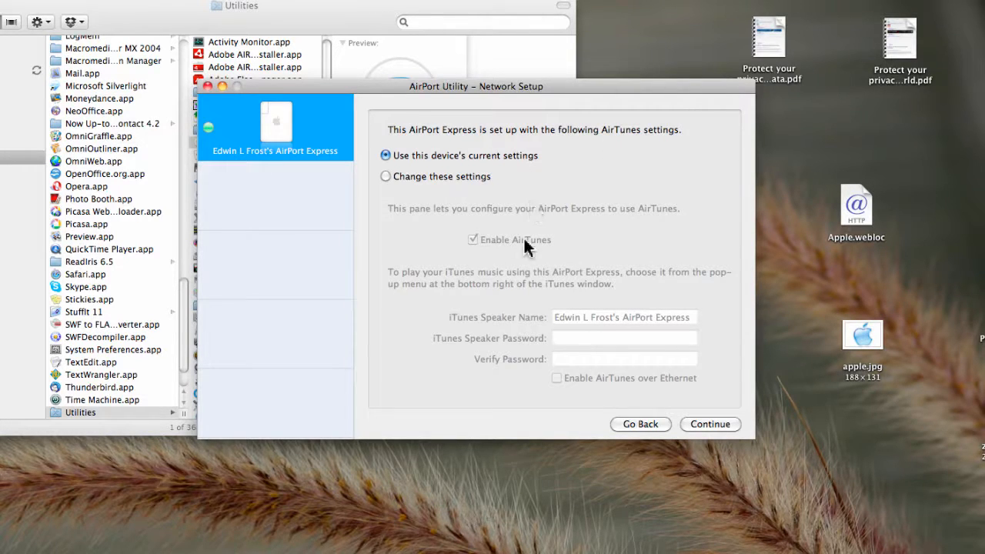
{"action": "mouse_move", "coordinate": [529, 249]}
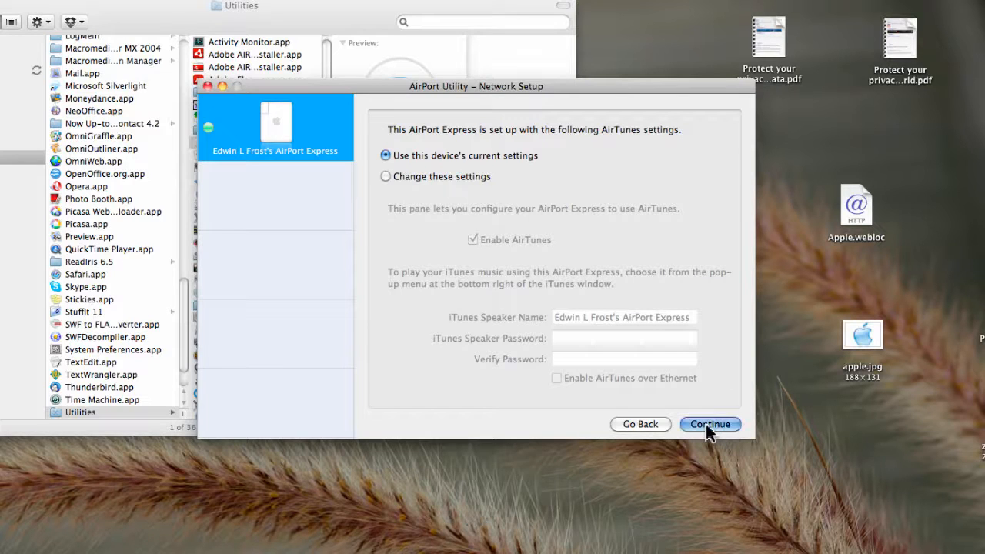
Keep the current AirTunes settings and advance to the wireless network step.
{"action": "left_click", "coordinate": [708, 425]}
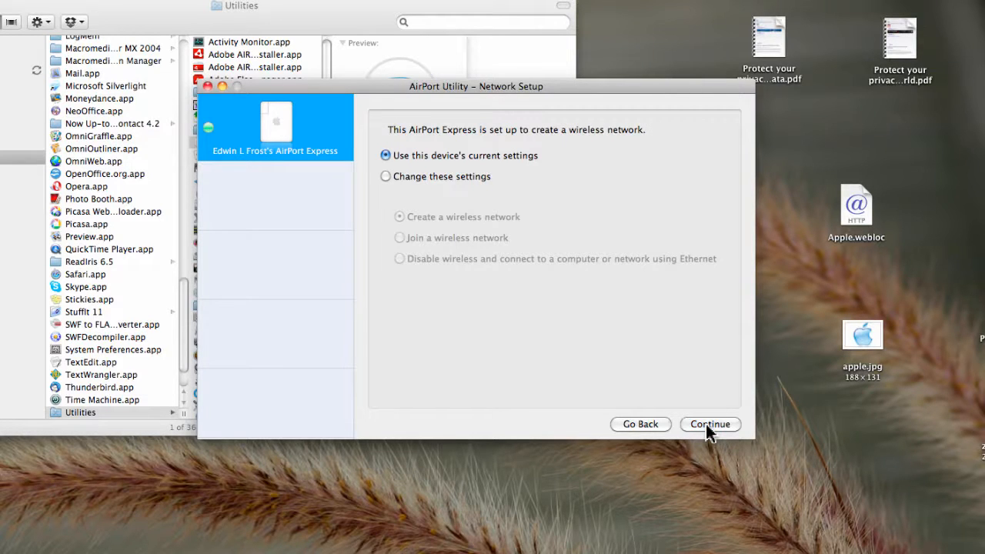
{"action": "mouse_move", "coordinate": [423, 154]}
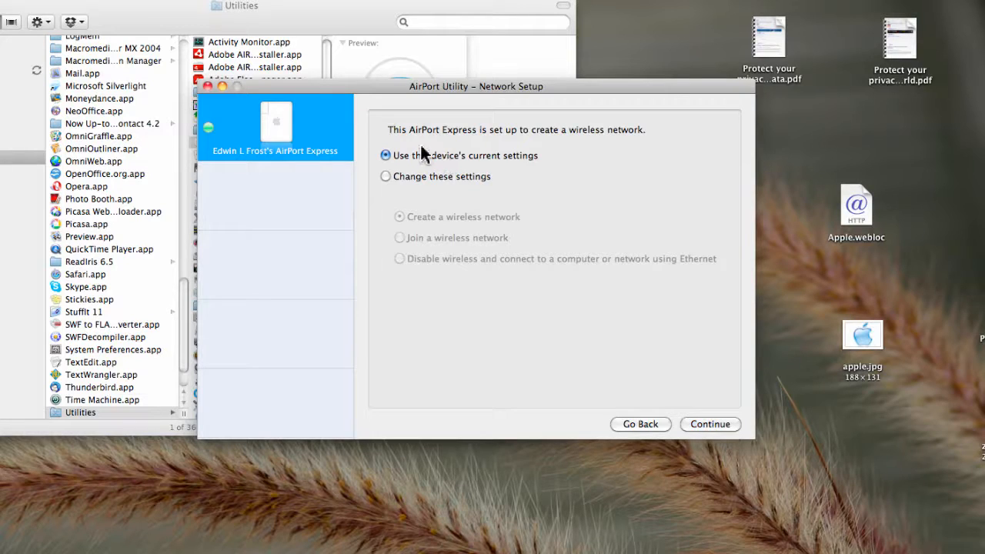
{"action": "mouse_move", "coordinate": [566, 146]}
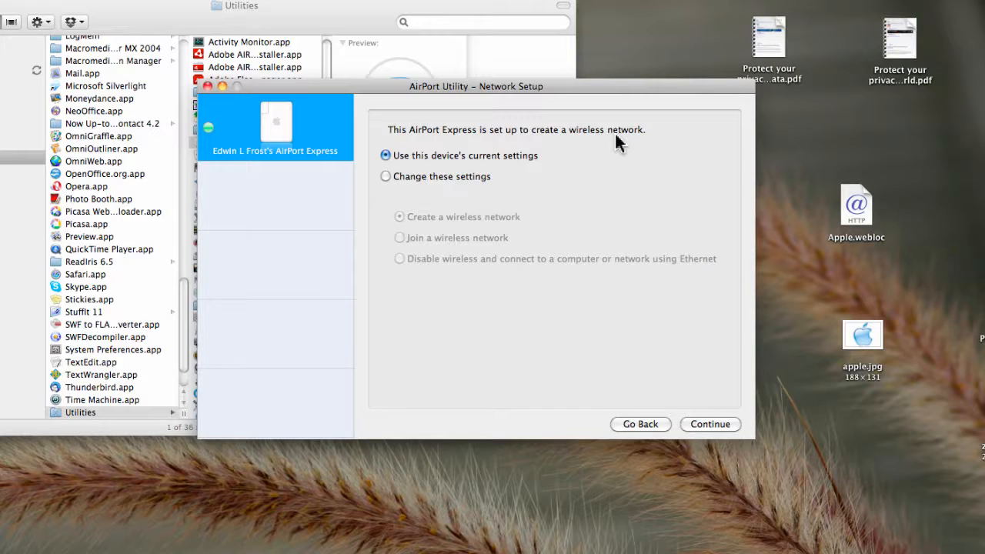
{"action": "mouse_move", "coordinate": [415, 234]}
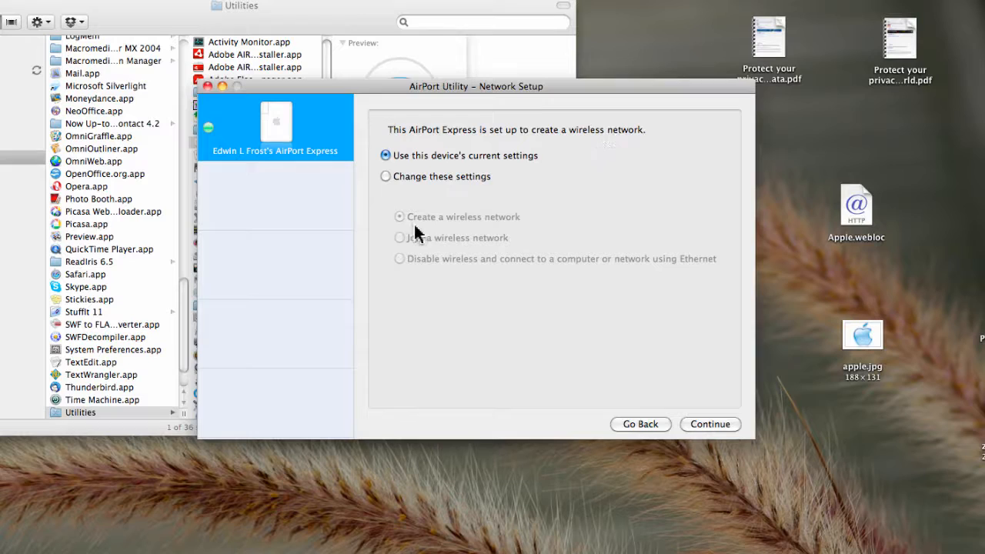
{"action": "mouse_move", "coordinate": [455, 243]}
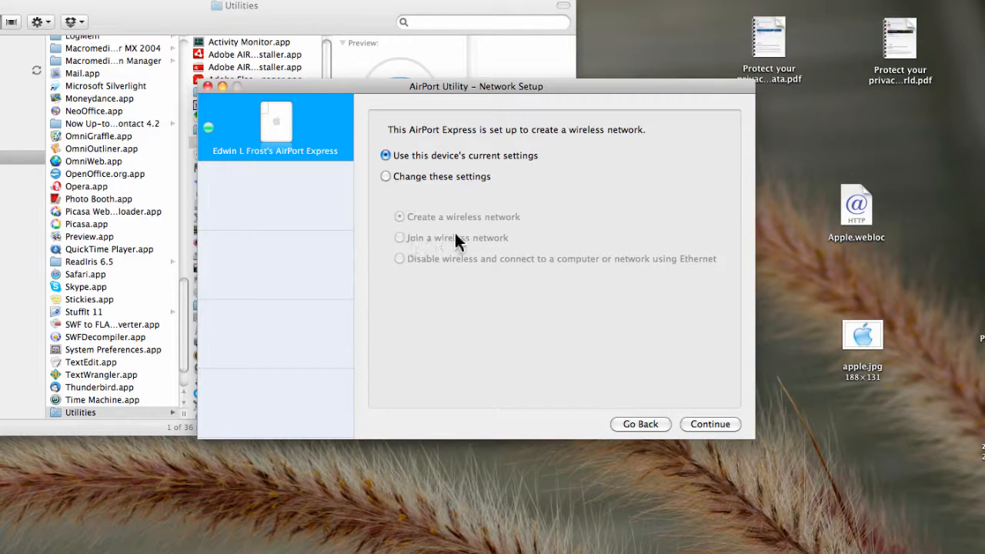
{"action": "mouse_move", "coordinate": [485, 249]}
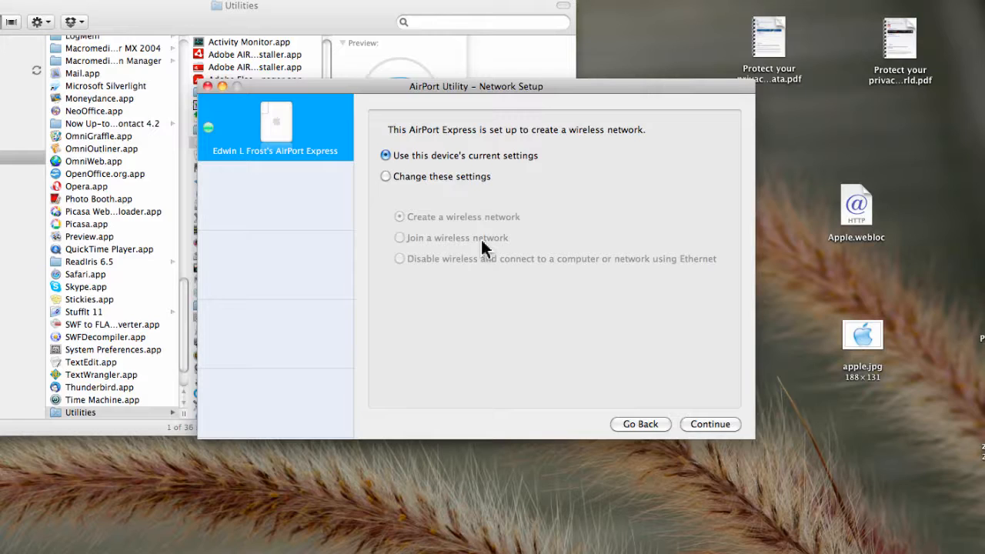
{"action": "mouse_move", "coordinate": [421, 280]}
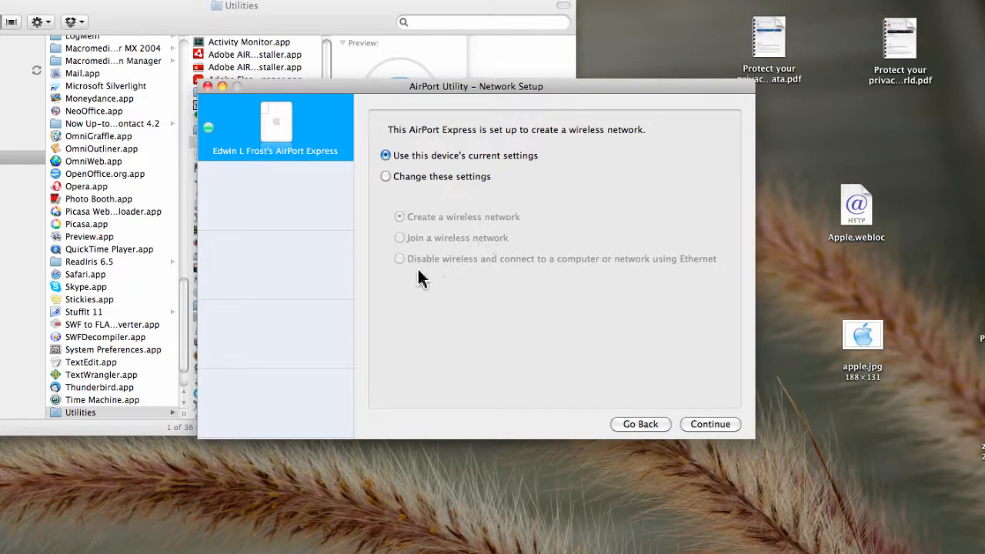
{"action": "mouse_move", "coordinate": [585, 280]}
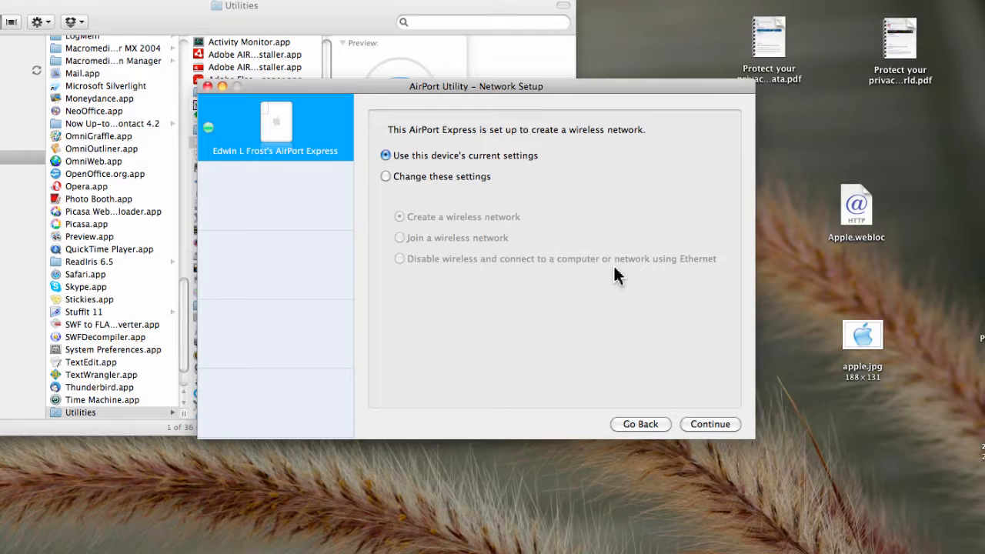
{"action": "mouse_move", "coordinate": [706, 425]}
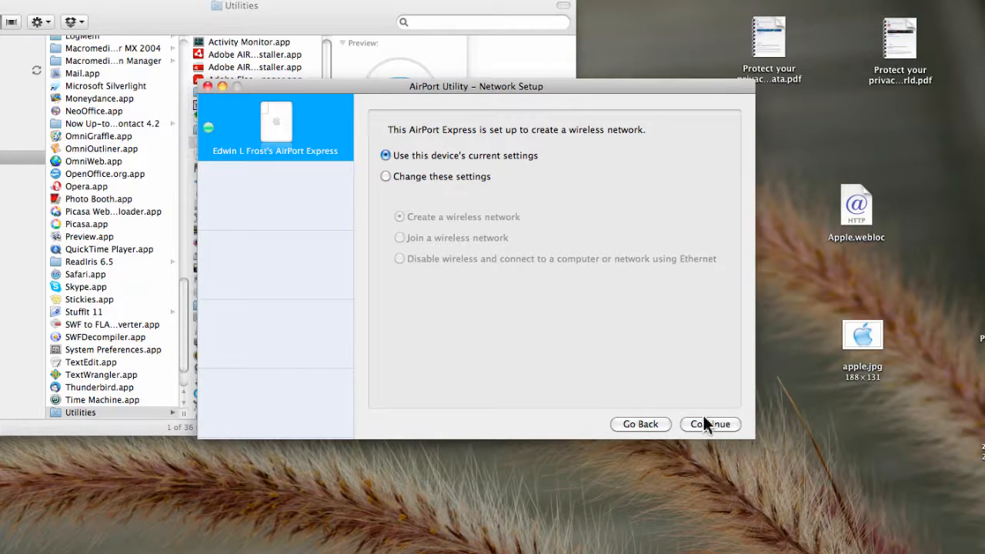
Keep the current WPA-secured wireless network settings and reach the Internet setup step.
{"action": "left_click", "coordinate": [709, 424]}
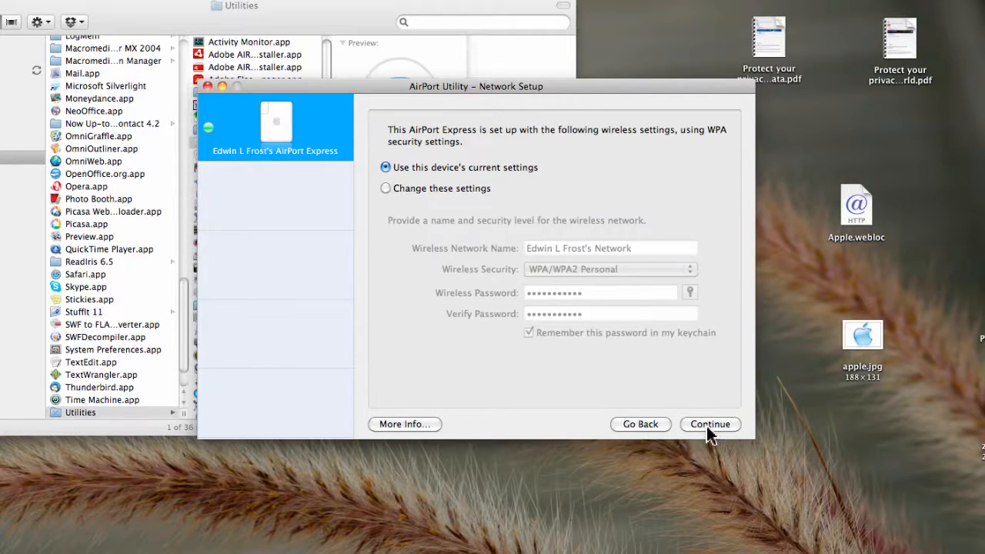
{"action": "mouse_move", "coordinate": [516, 150]}
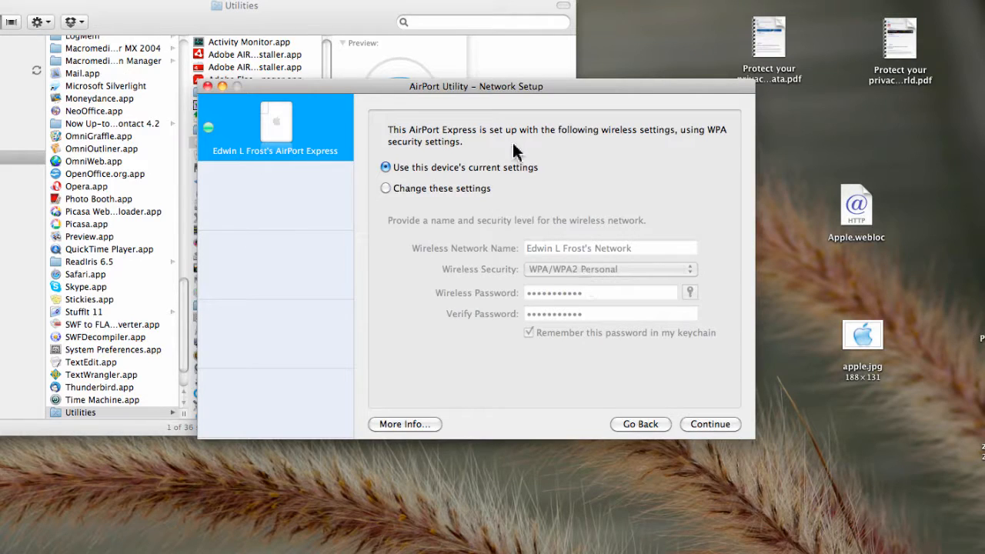
{"action": "mouse_move", "coordinate": [566, 148]}
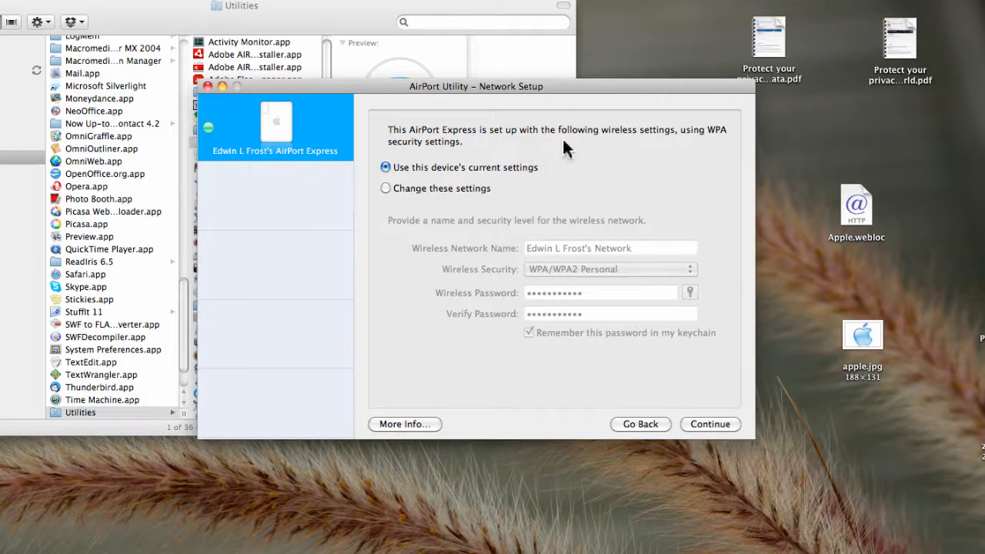
{"action": "mouse_move", "coordinate": [660, 146]}
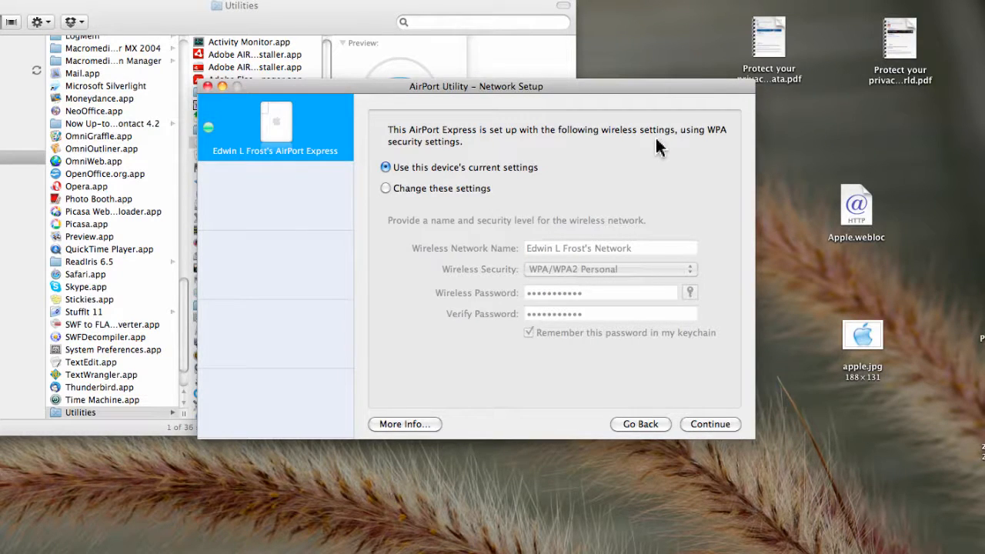
{"action": "mouse_move", "coordinate": [627, 233]}
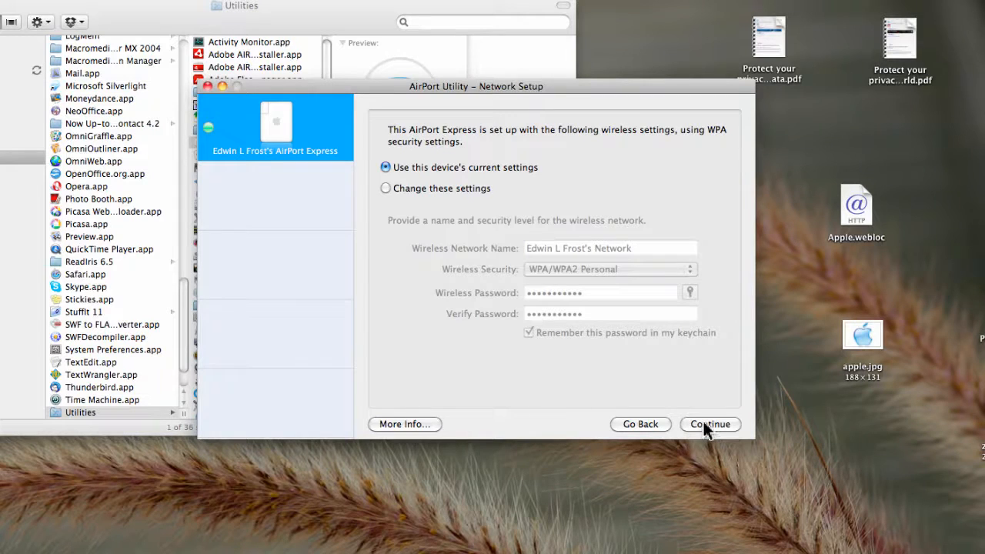
{"action": "left_click", "coordinate": [707, 425]}
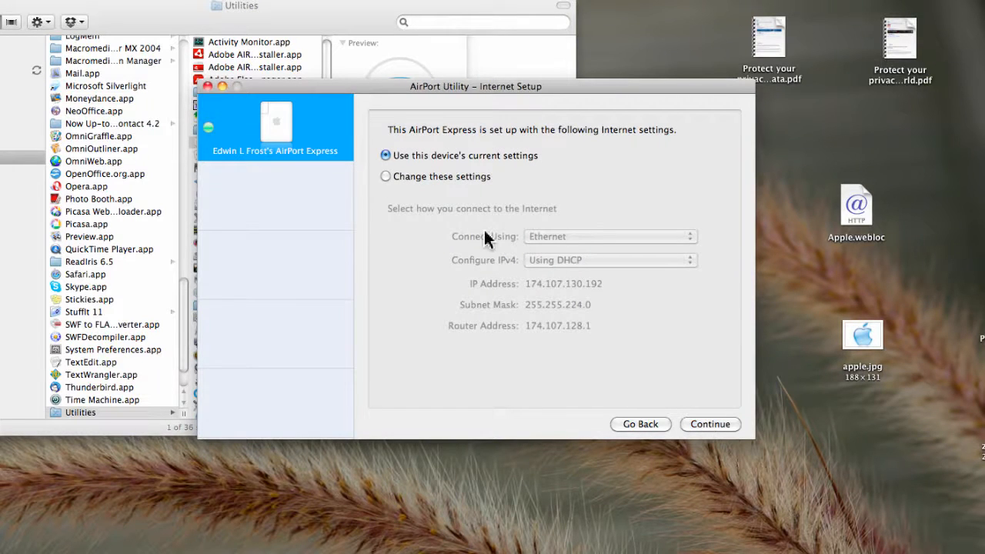
{"action": "mouse_move", "coordinate": [662, 146]}
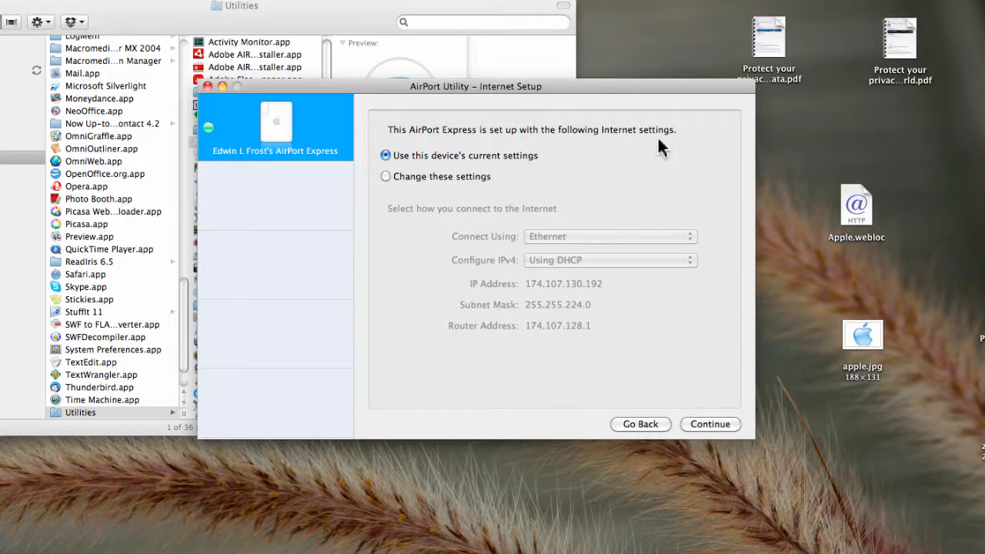
{"action": "mouse_move", "coordinate": [399, 173]}
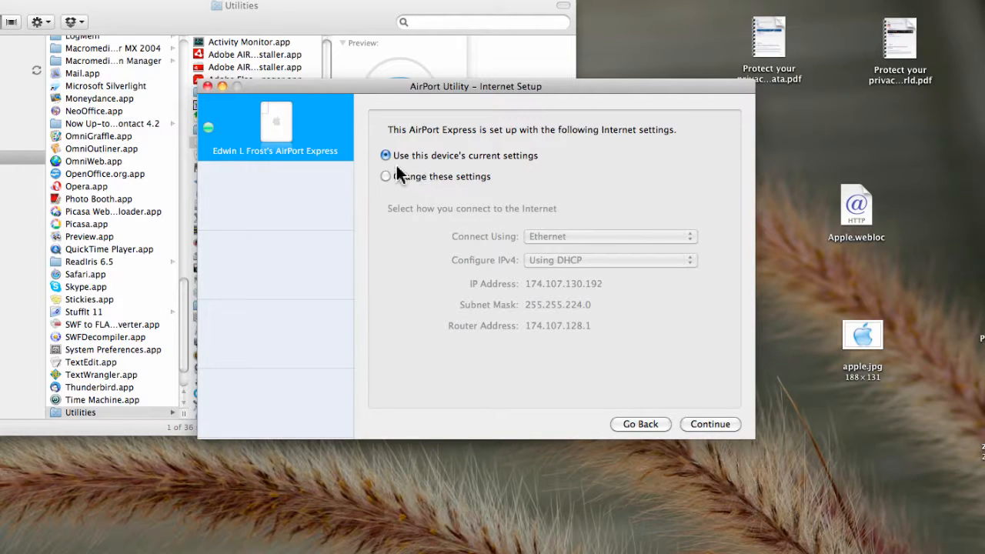
{"action": "mouse_move", "coordinate": [504, 175]}
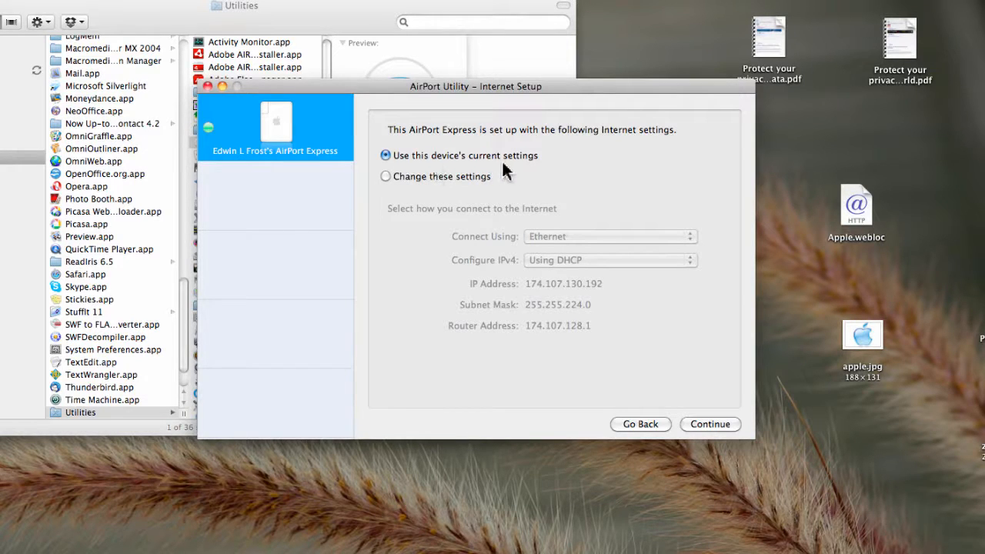
{"action": "mouse_move", "coordinate": [499, 237]}
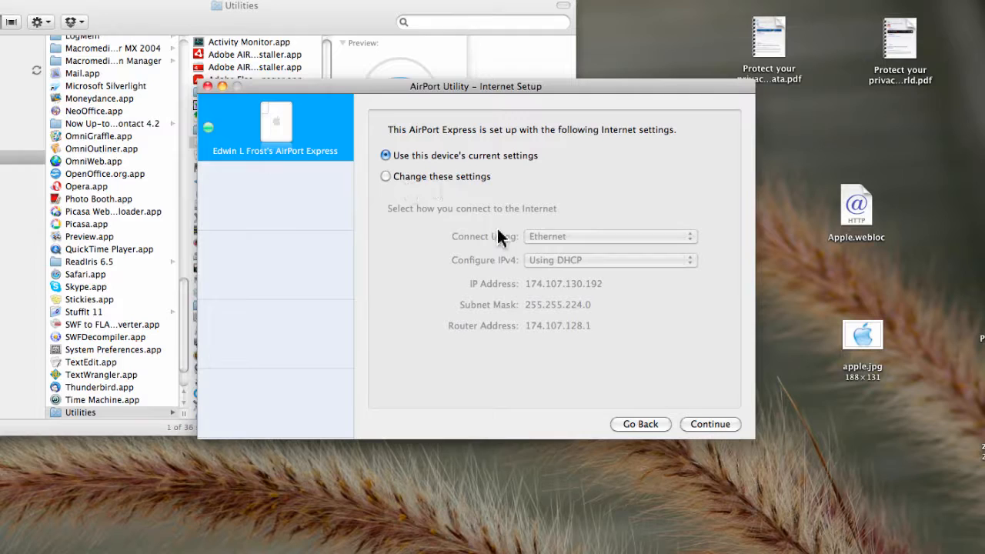
{"action": "mouse_move", "coordinate": [568, 245]}
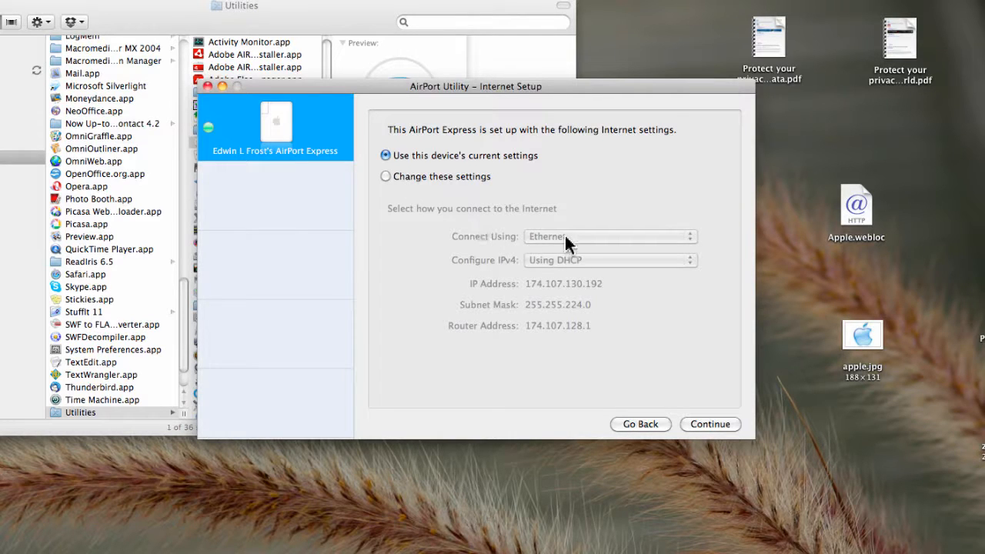
{"action": "mouse_move", "coordinate": [526, 263]}
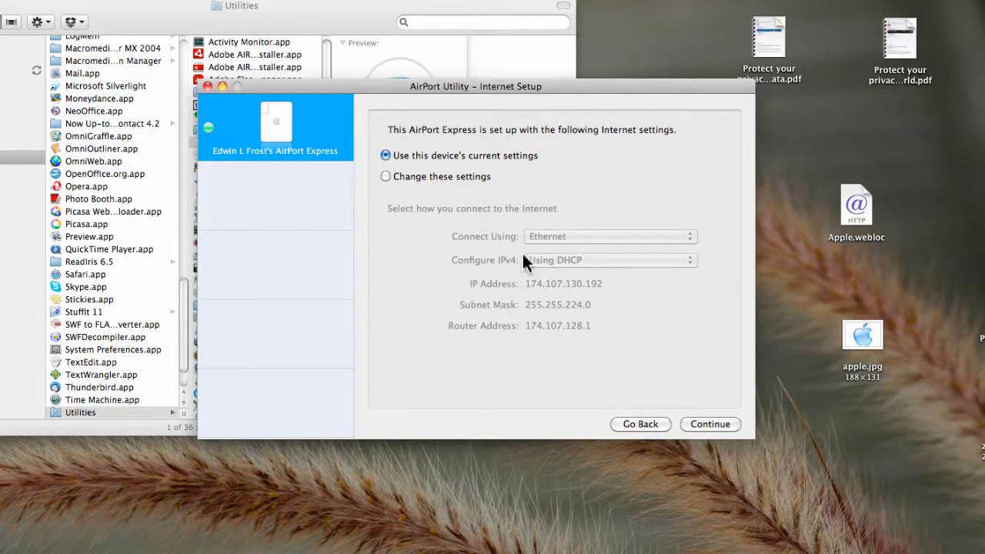
{"action": "mouse_move", "coordinate": [600, 271]}
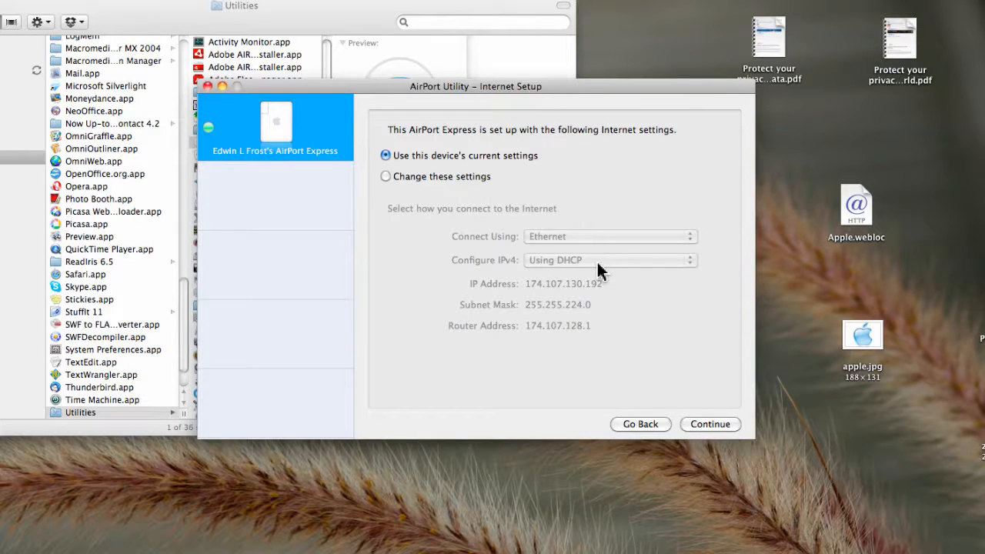
{"action": "mouse_move", "coordinate": [569, 283]}
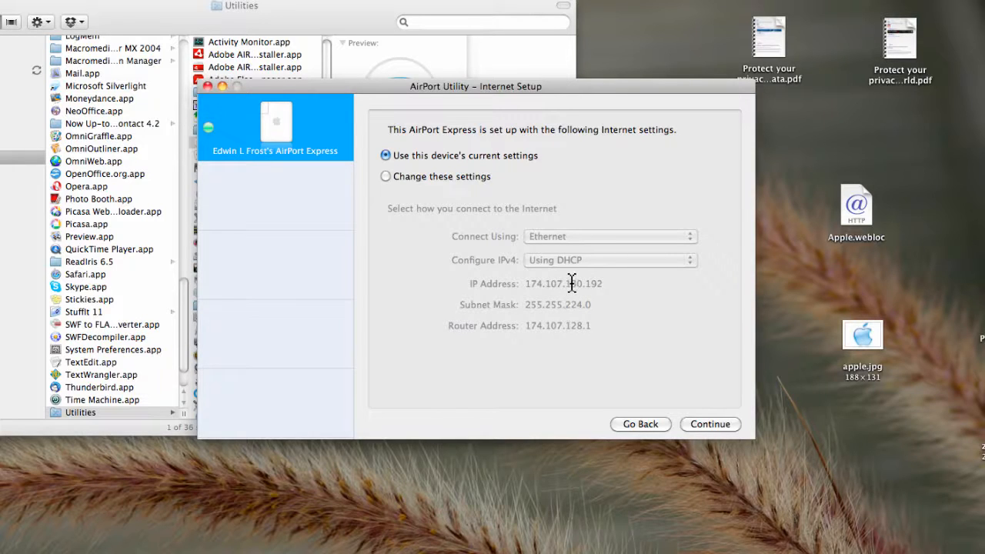
{"action": "mouse_move", "coordinate": [592, 269]}
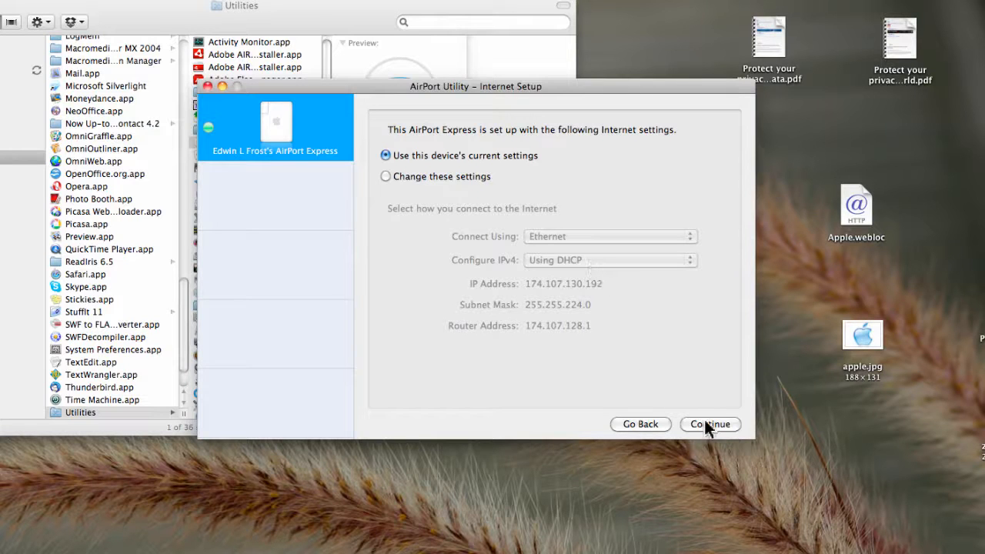
Keep the current DHCP Ethernet Internet settings and reach the Summary of all settings.
{"action": "left_click", "coordinate": [708, 425]}
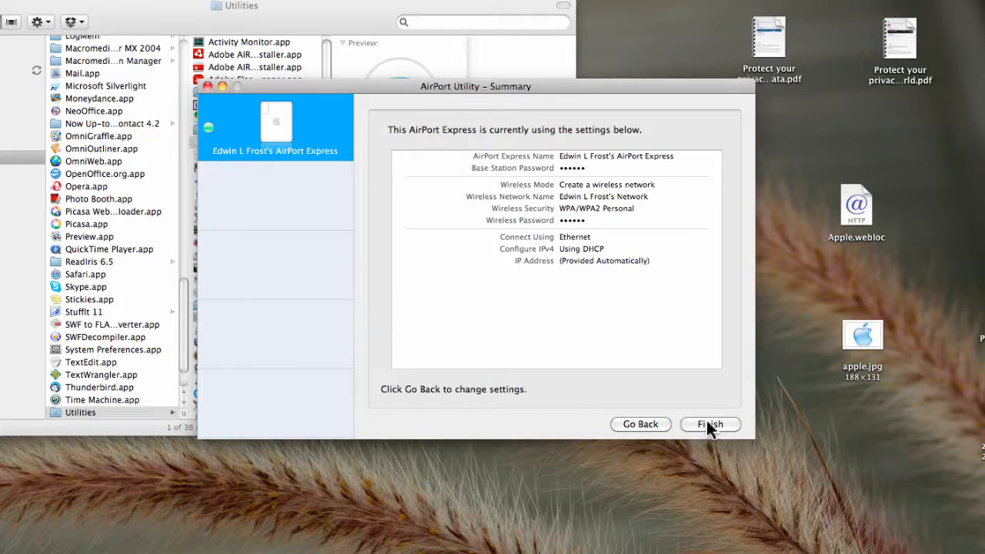
{"action": "mouse_move", "coordinate": [577, 161]}
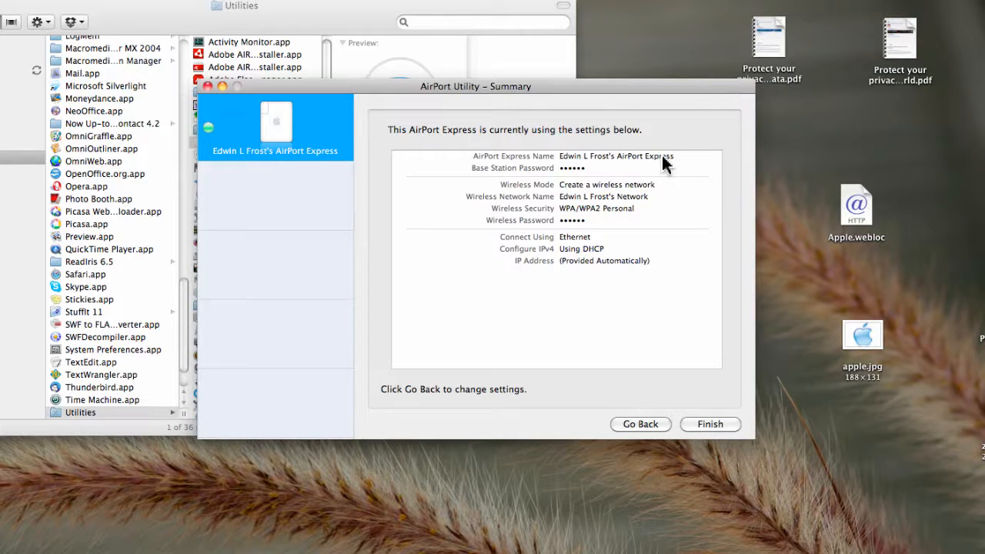
{"action": "mouse_move", "coordinate": [664, 162]}
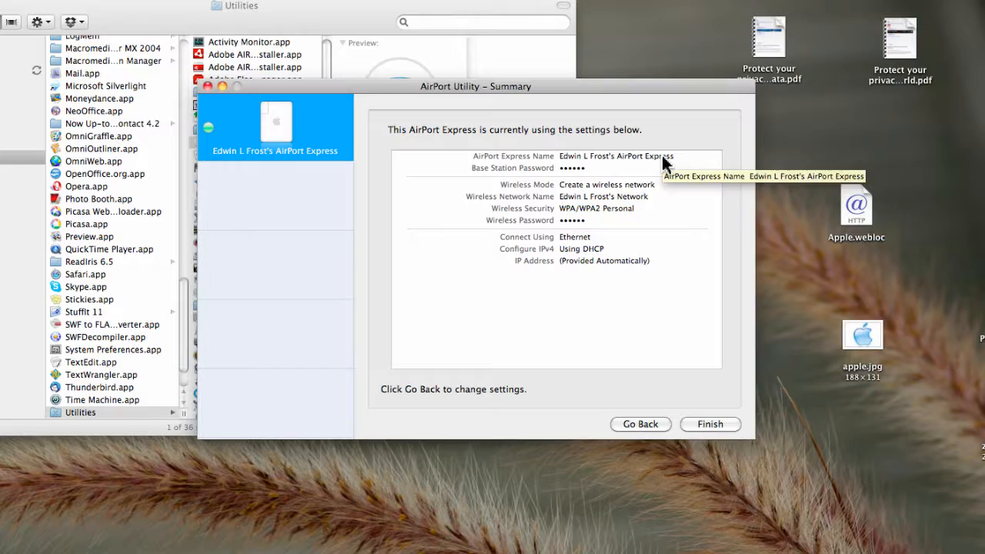
{"action": "mouse_move", "coordinate": [577, 200]}
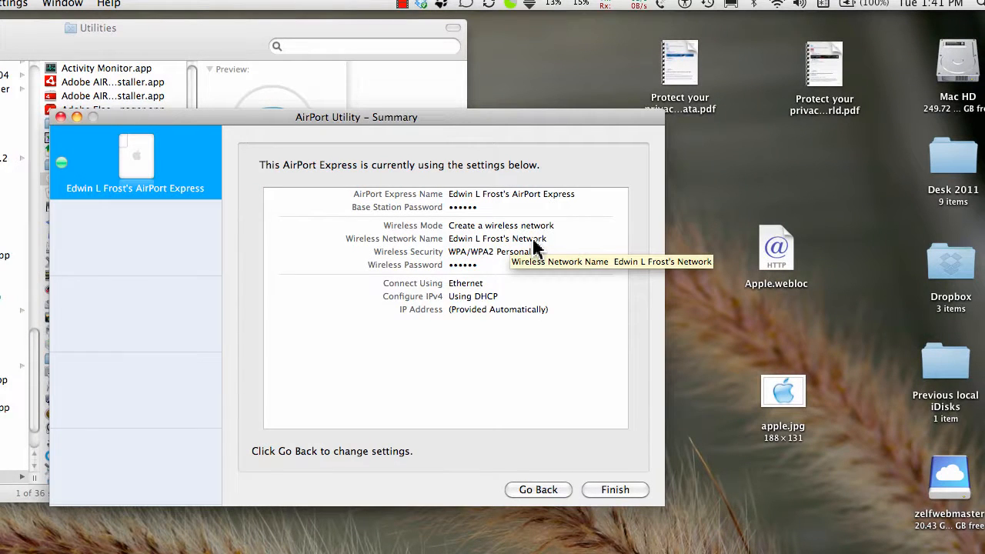
{"action": "mouse_move", "coordinate": [483, 268]}
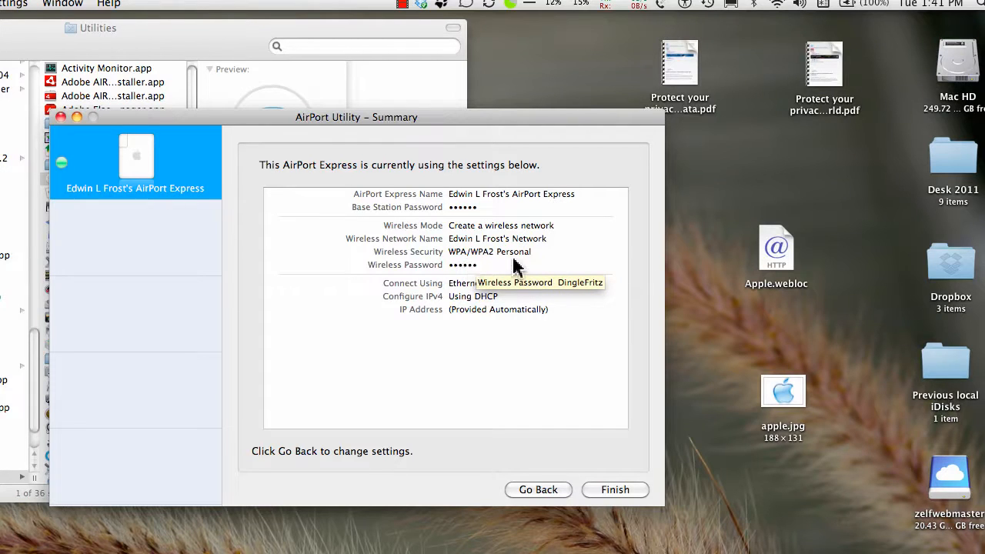
{"action": "mouse_move", "coordinate": [515, 267]}
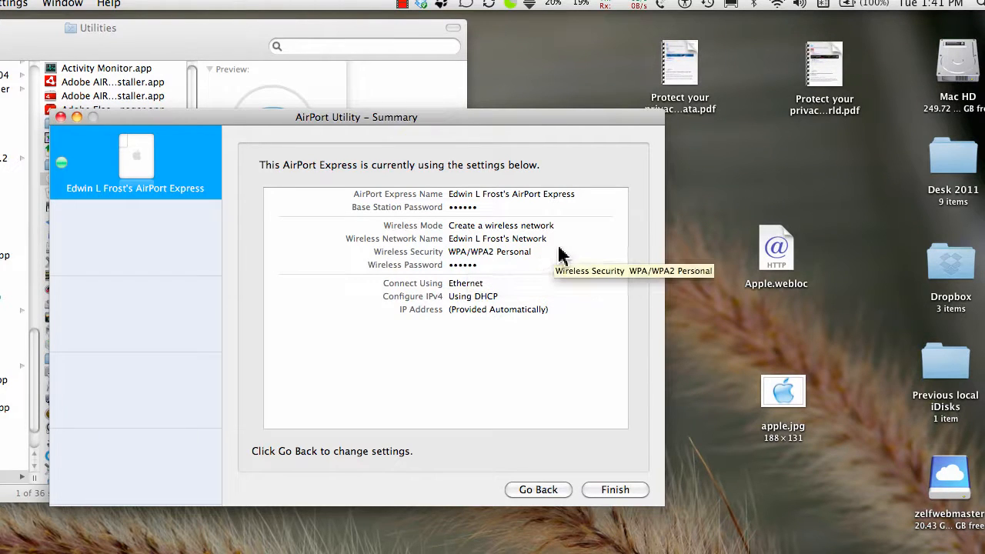
{"action": "mouse_move", "coordinate": [516, 289]}
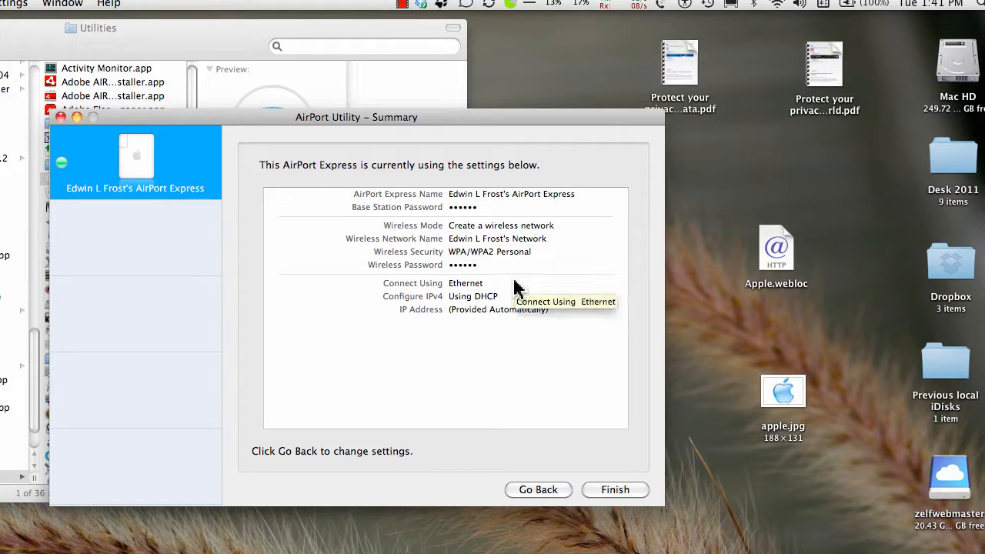
{"action": "mouse_move", "coordinate": [422, 308]}
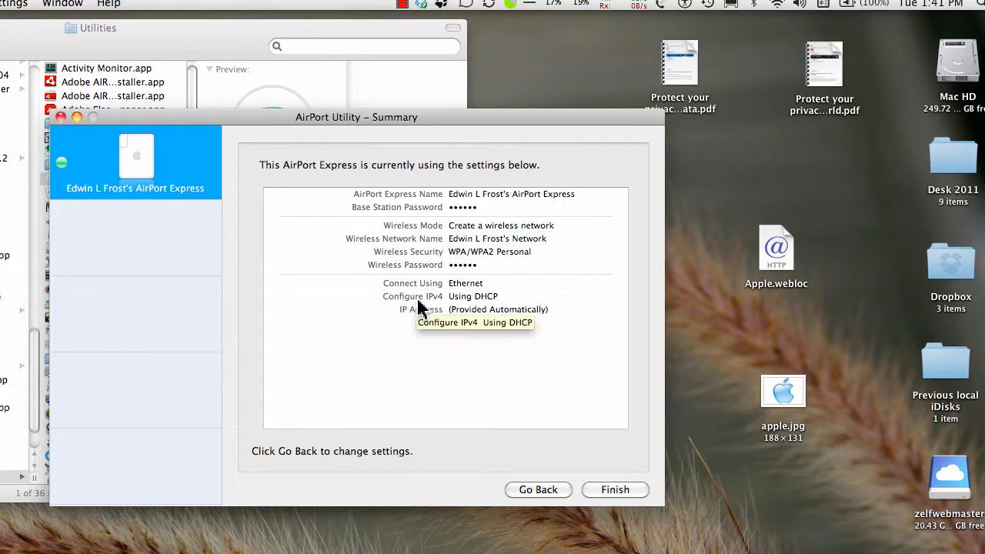
{"action": "mouse_move", "coordinate": [520, 311]}
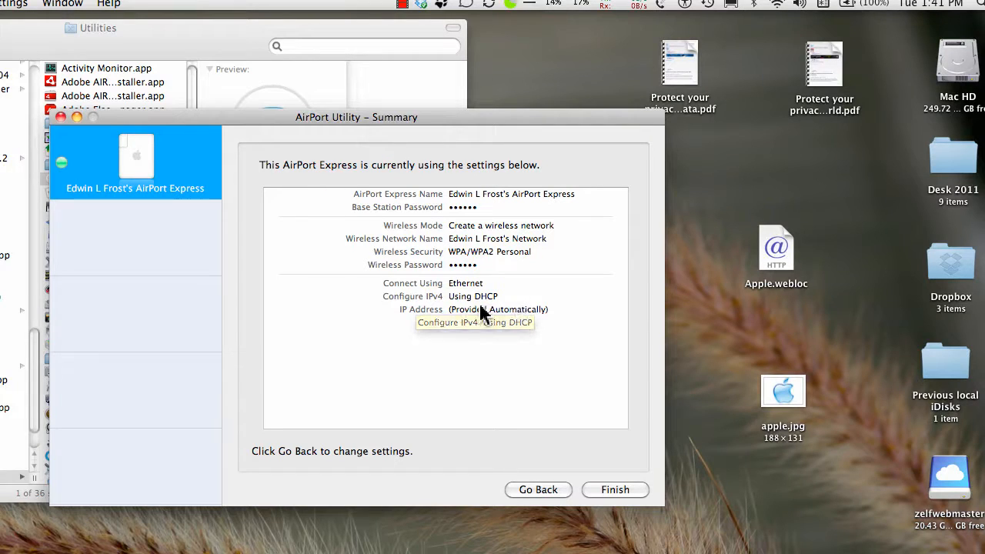
{"action": "mouse_move", "coordinate": [483, 311]}
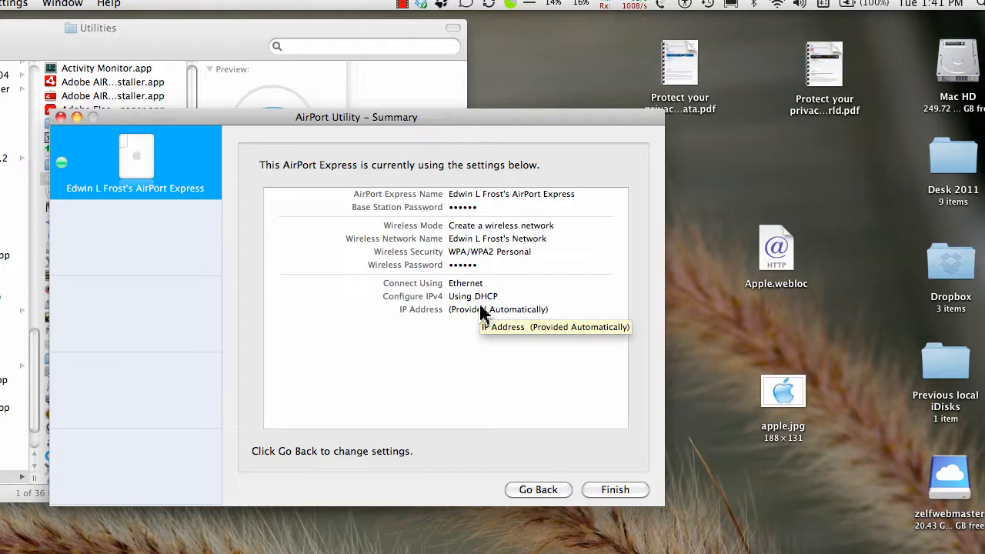
{"action": "mouse_move", "coordinate": [454, 333]}
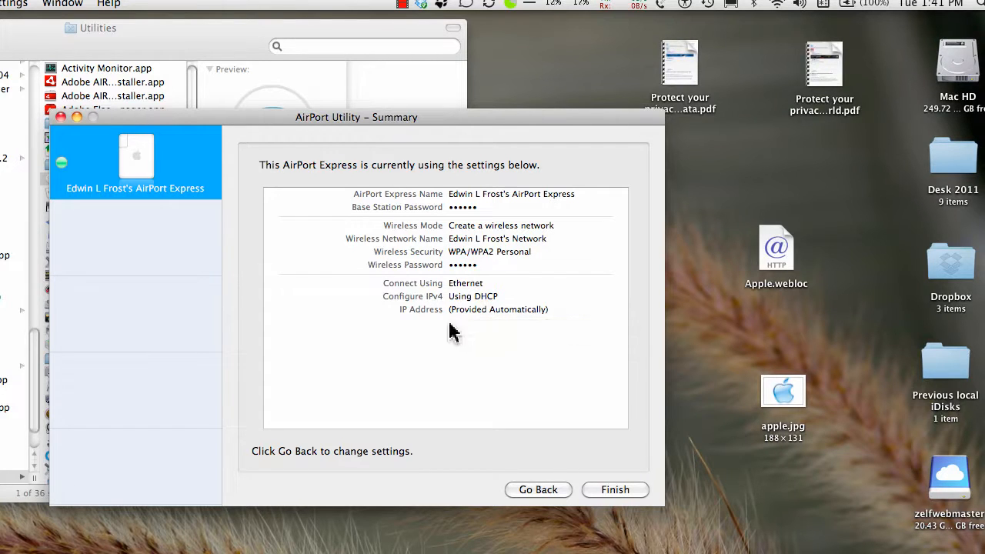
{"action": "mouse_move", "coordinate": [535, 326]}
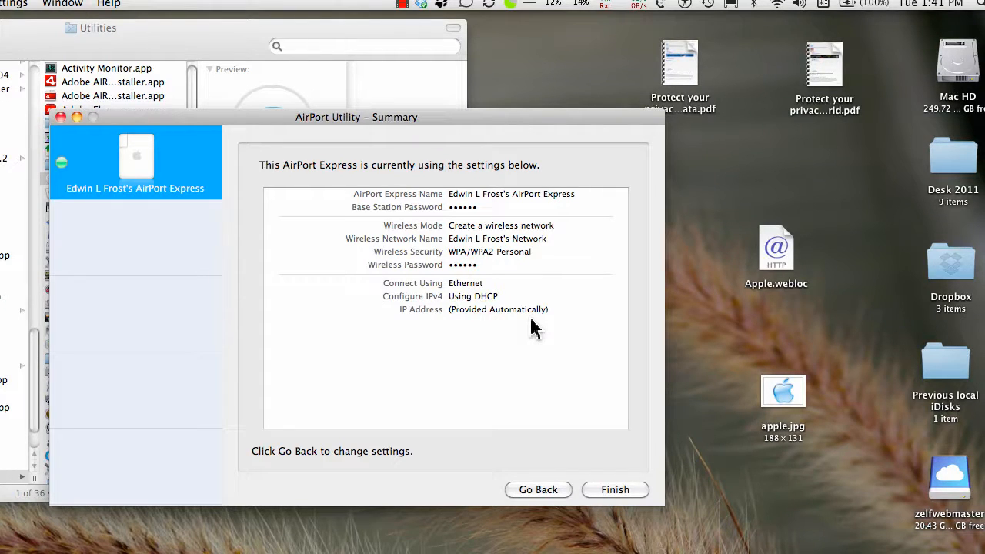
{"action": "mouse_move", "coordinate": [609, 470]}
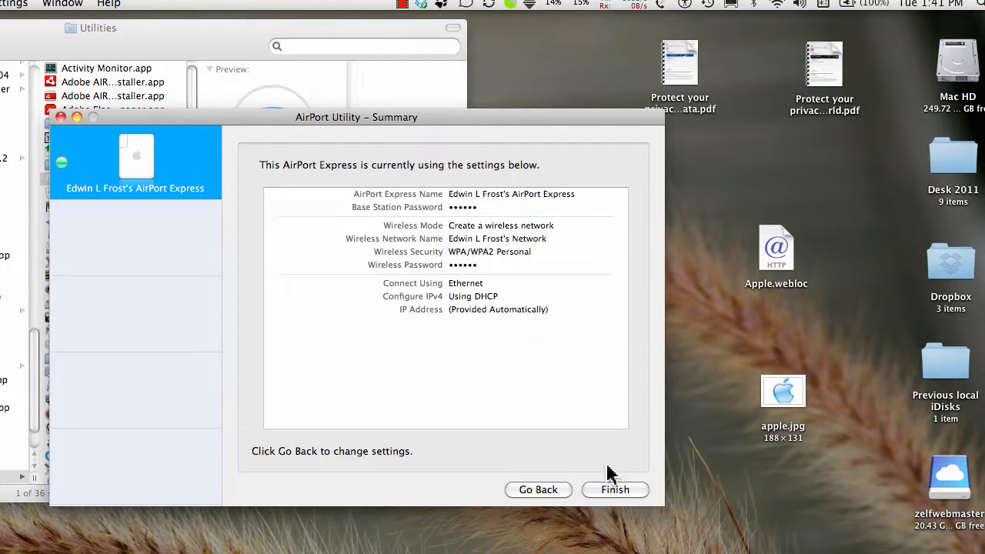
Finish the assistant from the Summary, leaving the AirPort Express settings unchanged.
{"action": "left_click", "coordinate": [615, 489]}
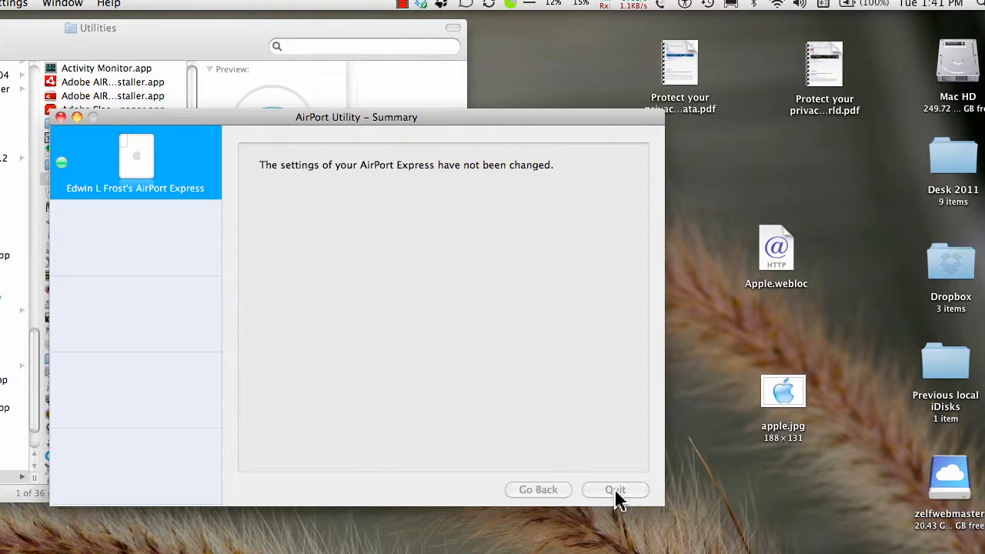
{"action": "mouse_move", "coordinate": [531, 243]}
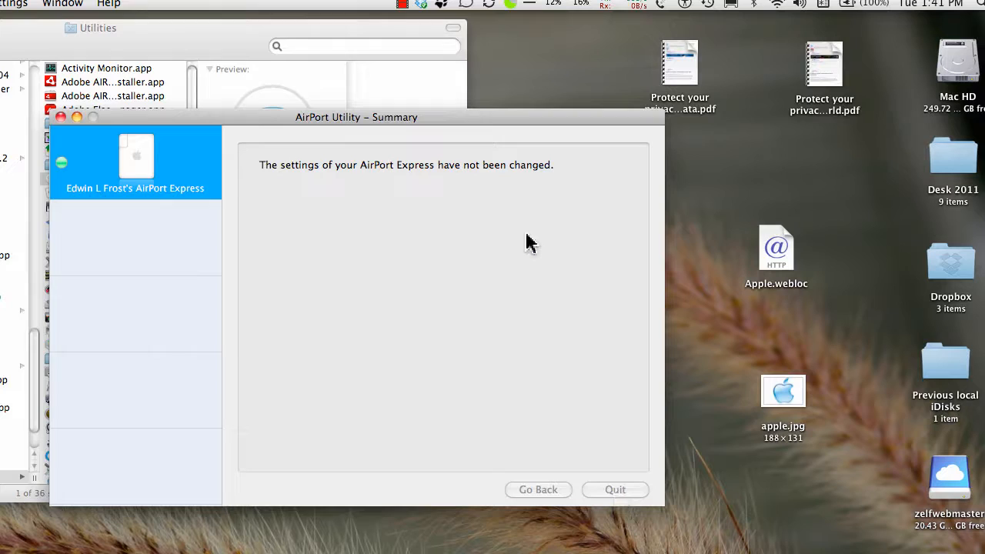